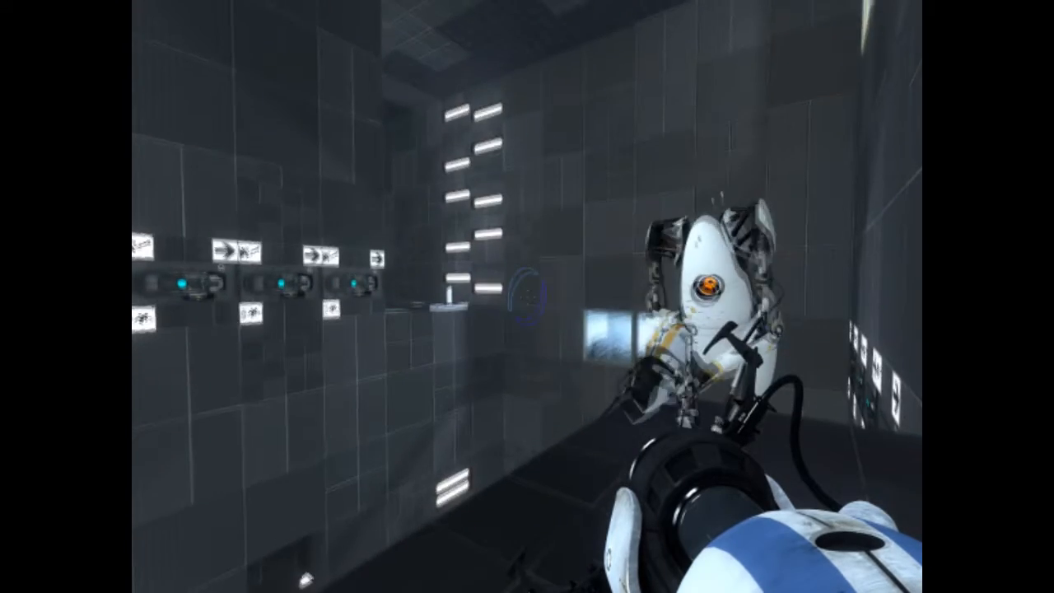
pyautogui.moveTo(527, 296)
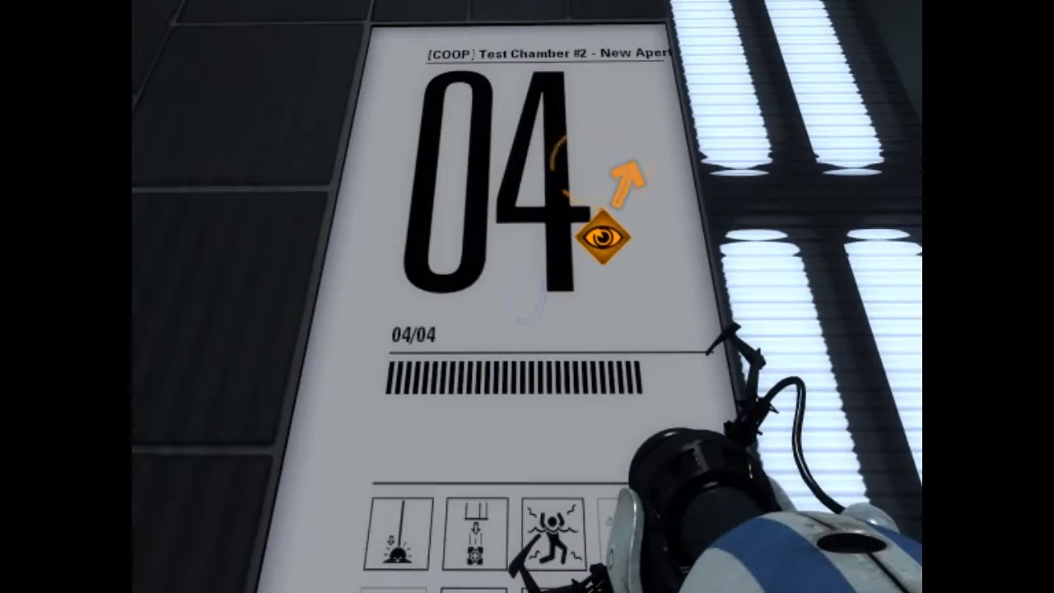
pyautogui.moveTo(527, 296)
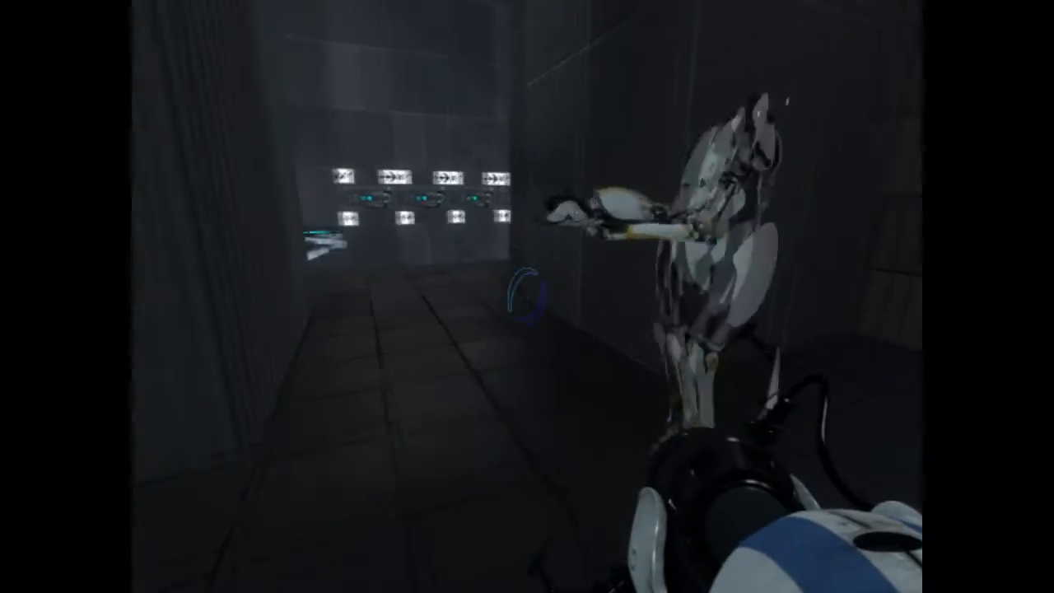
pyautogui.moveTo(527, 296)
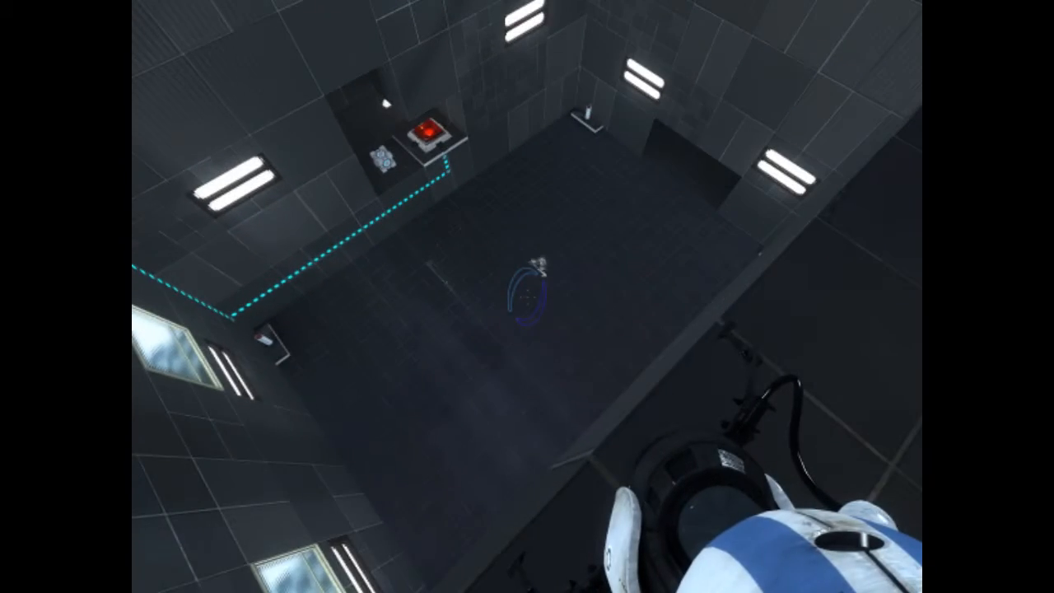
pyautogui.moveTo(527, 296)
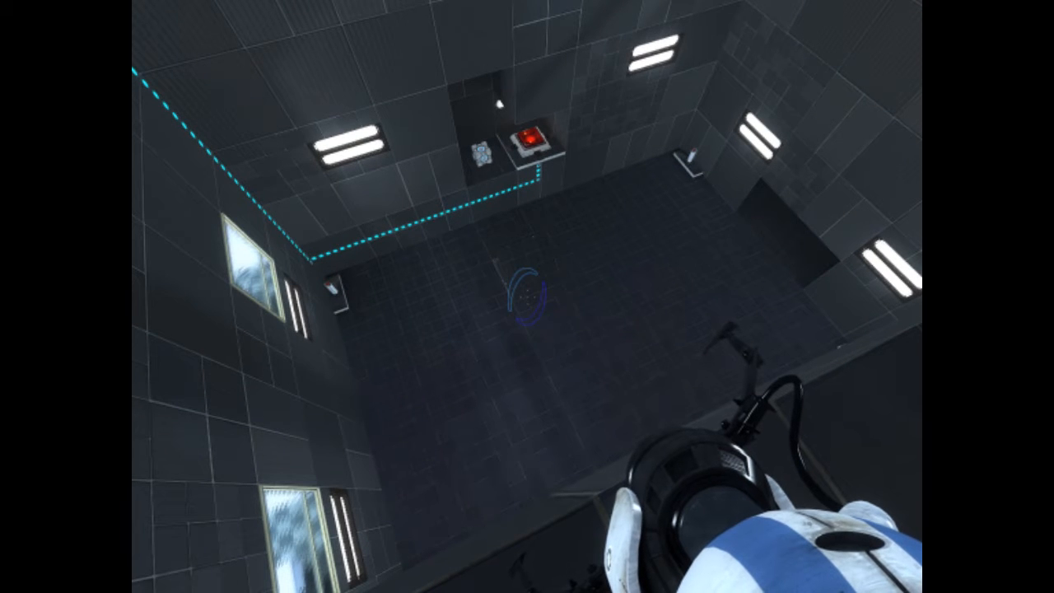
# - Fire an orange portal onto the floor of the red-button, cube-dispenser room
pyautogui.click(527, 296)
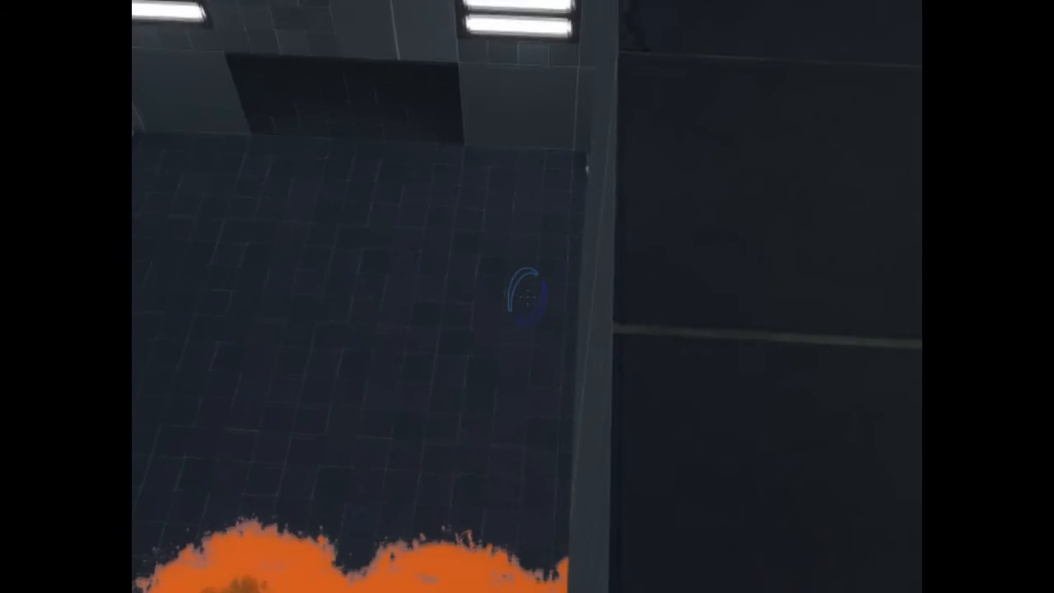
pyautogui.moveTo(527, 297)
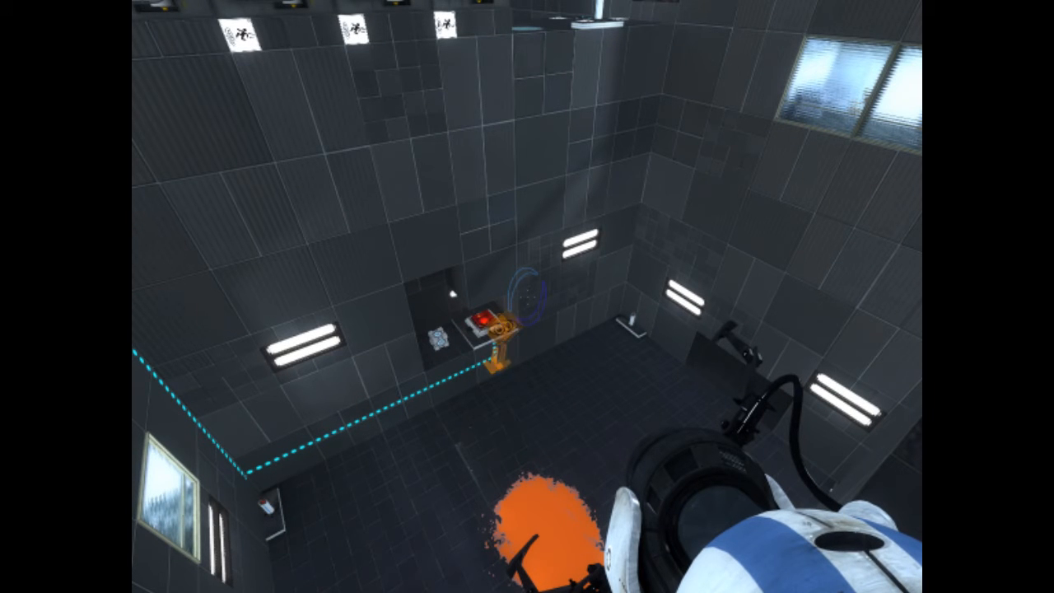
pyautogui.moveTo(527, 297)
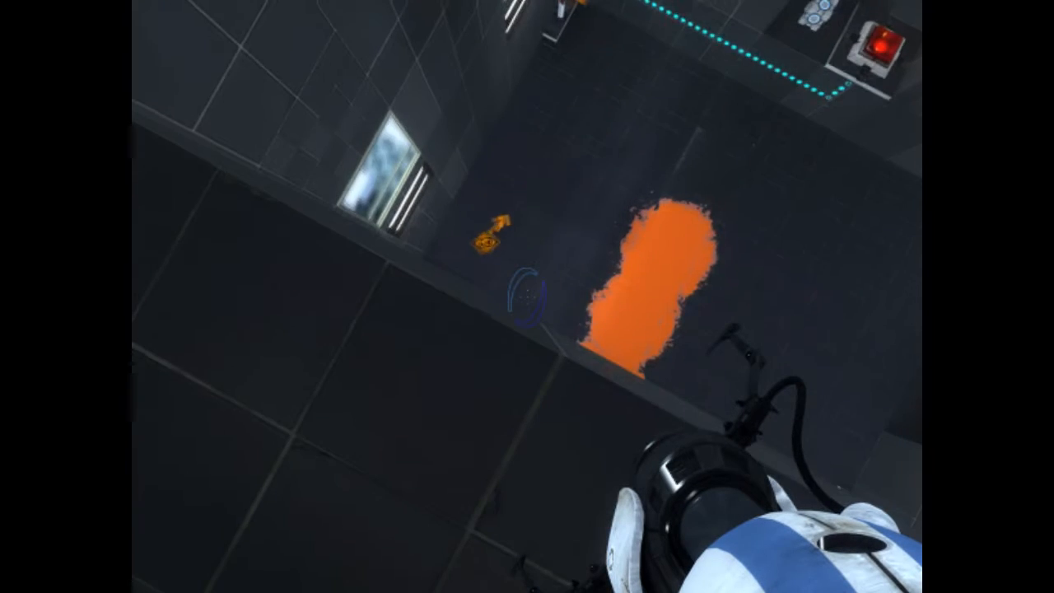
pyautogui.moveTo(527, 297)
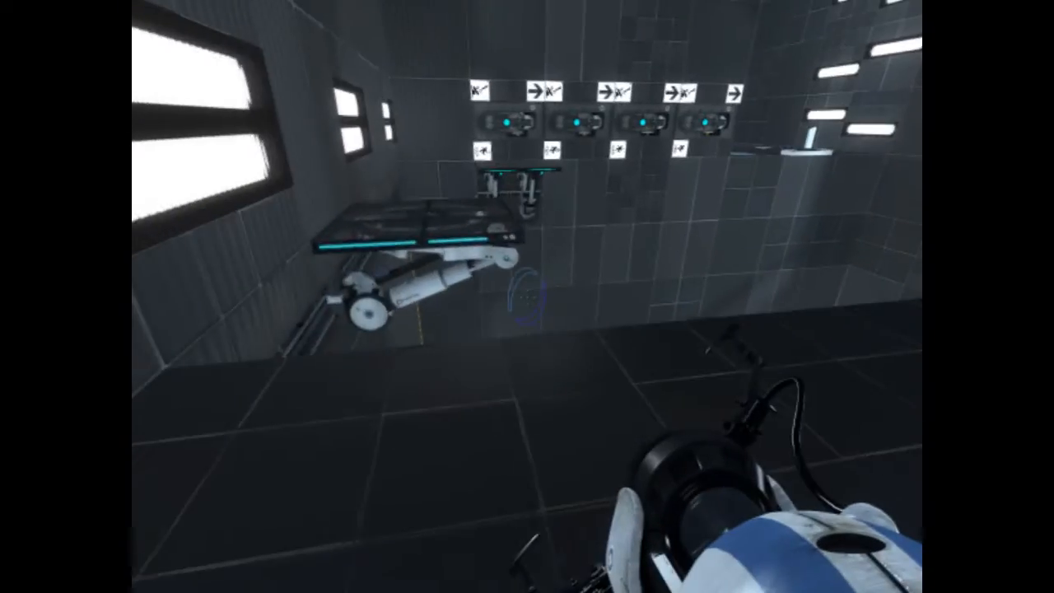
pyautogui.moveTo(527, 296)
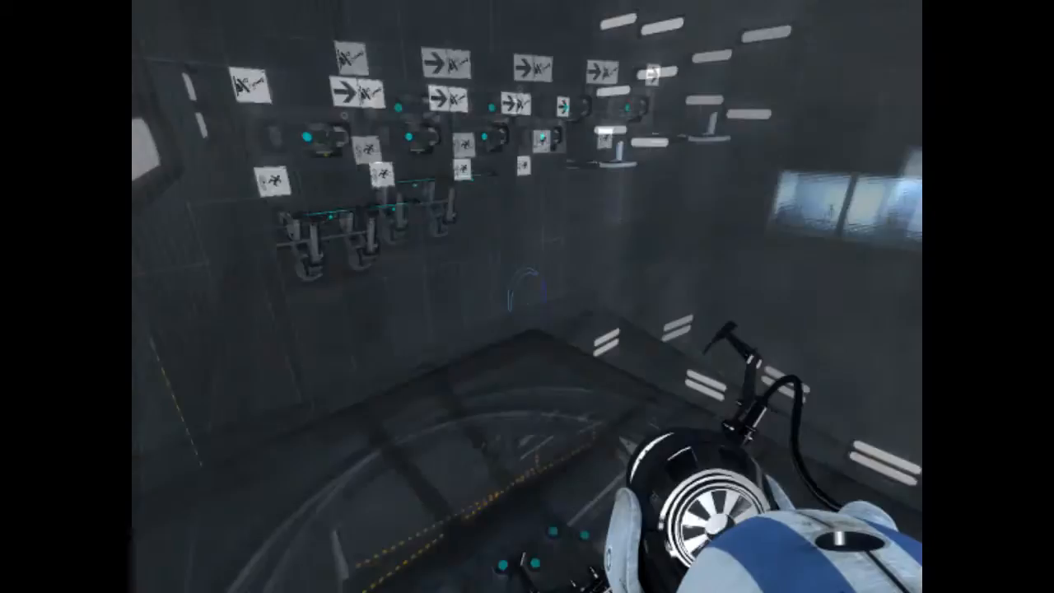
pyautogui.moveTo(527, 296)
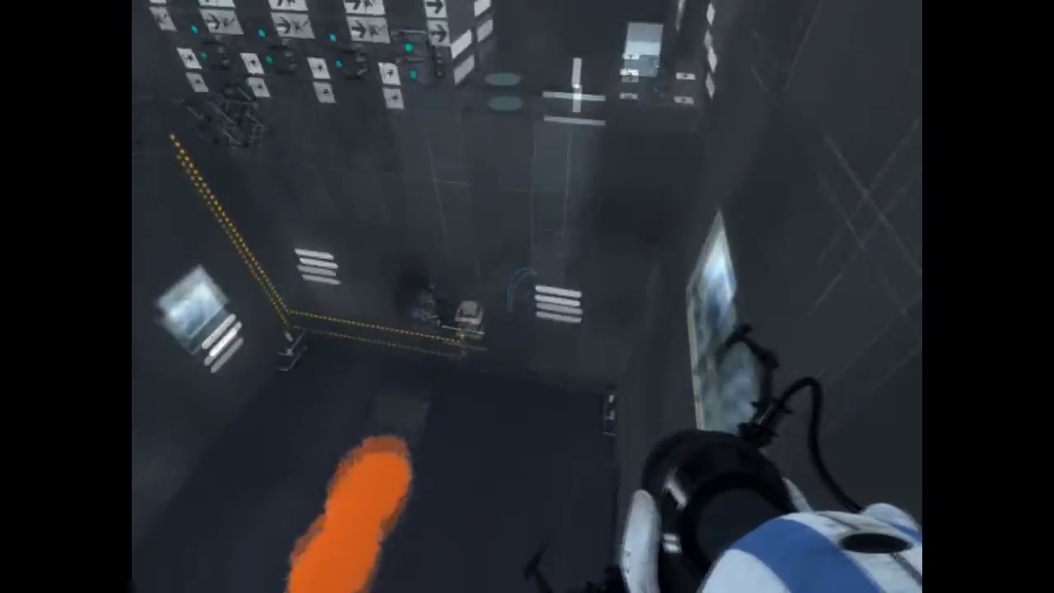
pyautogui.moveTo(527, 296)
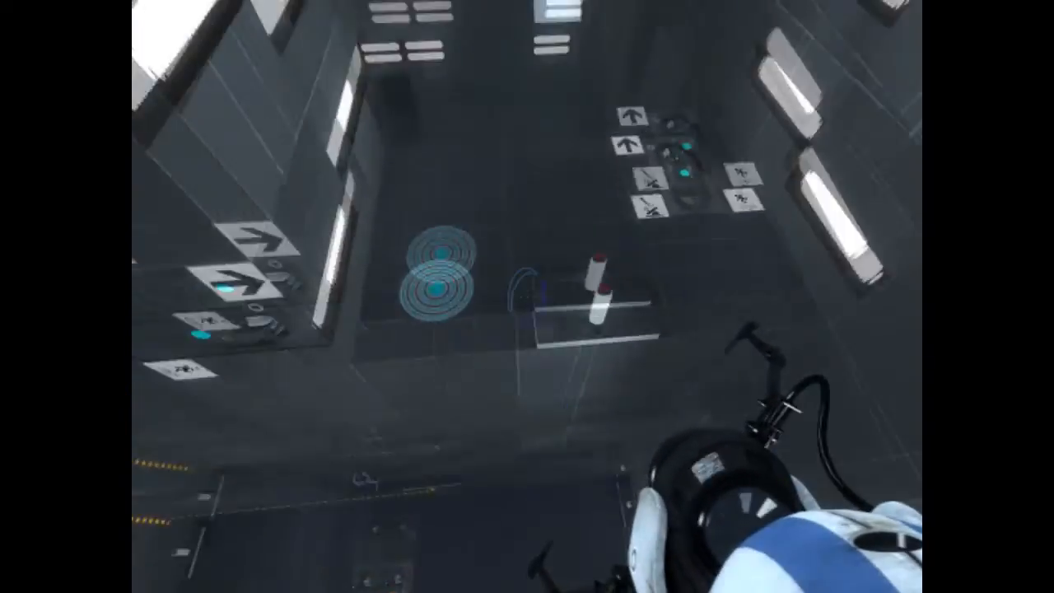
pyautogui.moveTo(527, 297)
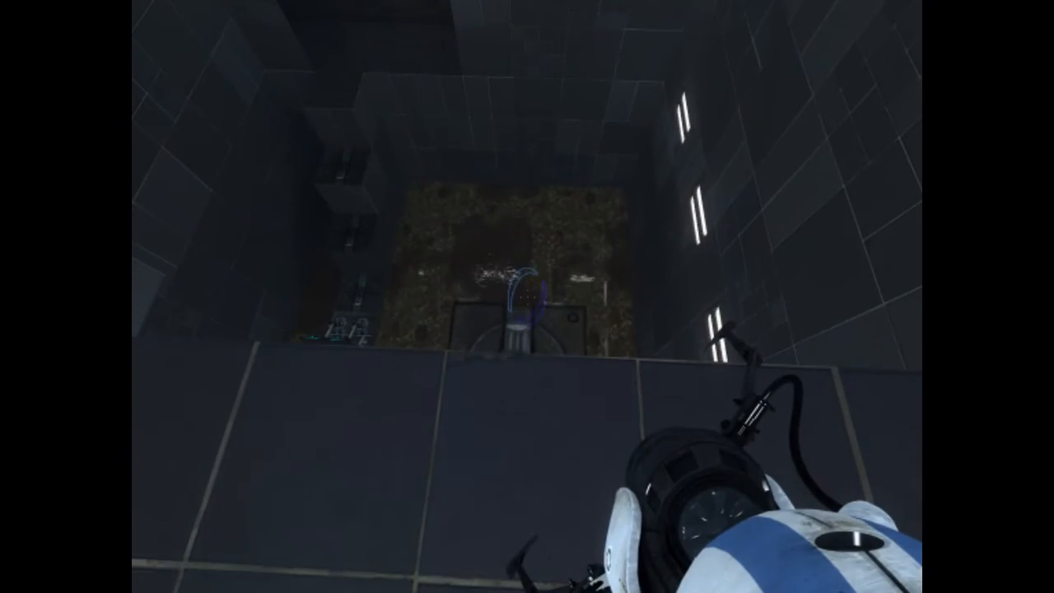
pyautogui.moveTo(527, 296)
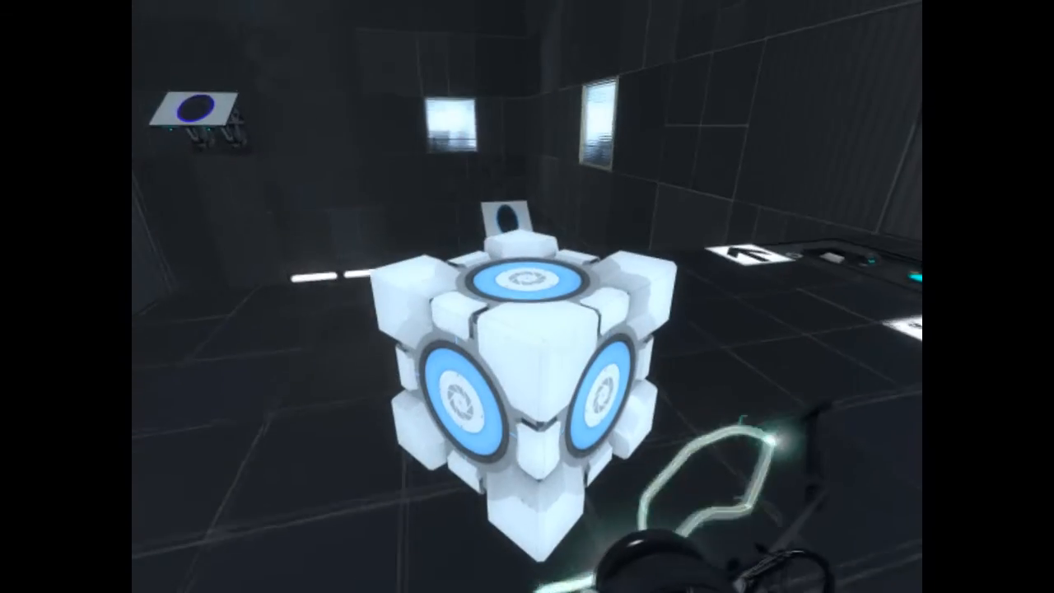
pyautogui.moveTo(527, 296)
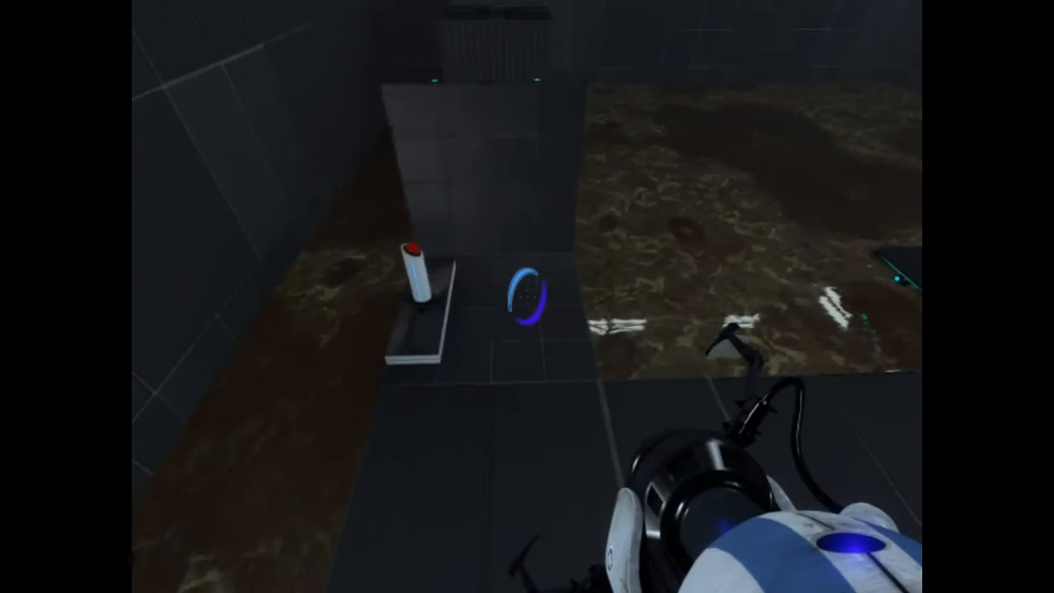
pyautogui.moveTo(527, 296)
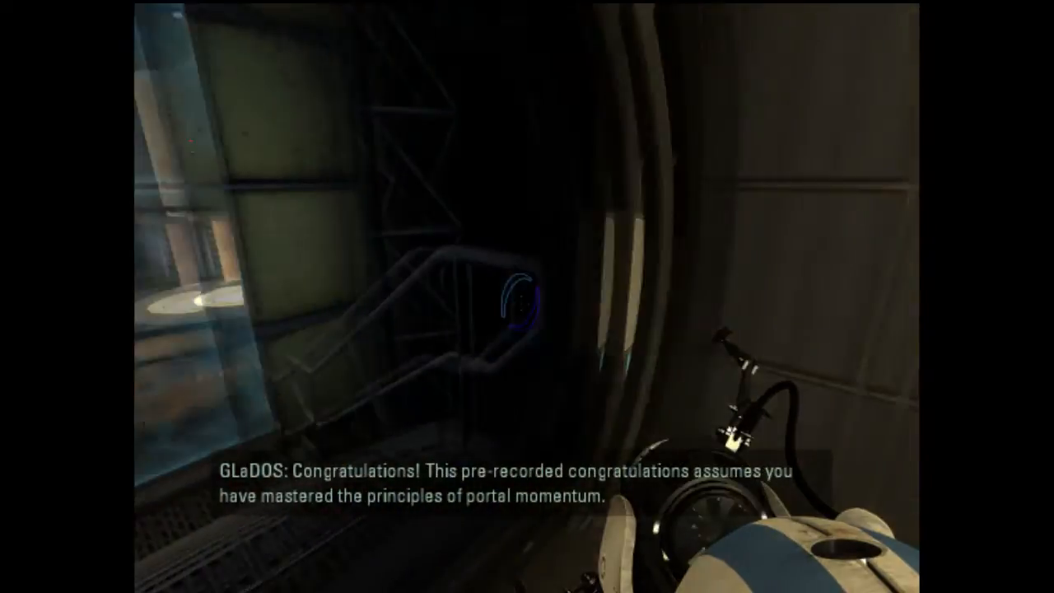
pyautogui.moveTo(527, 296)
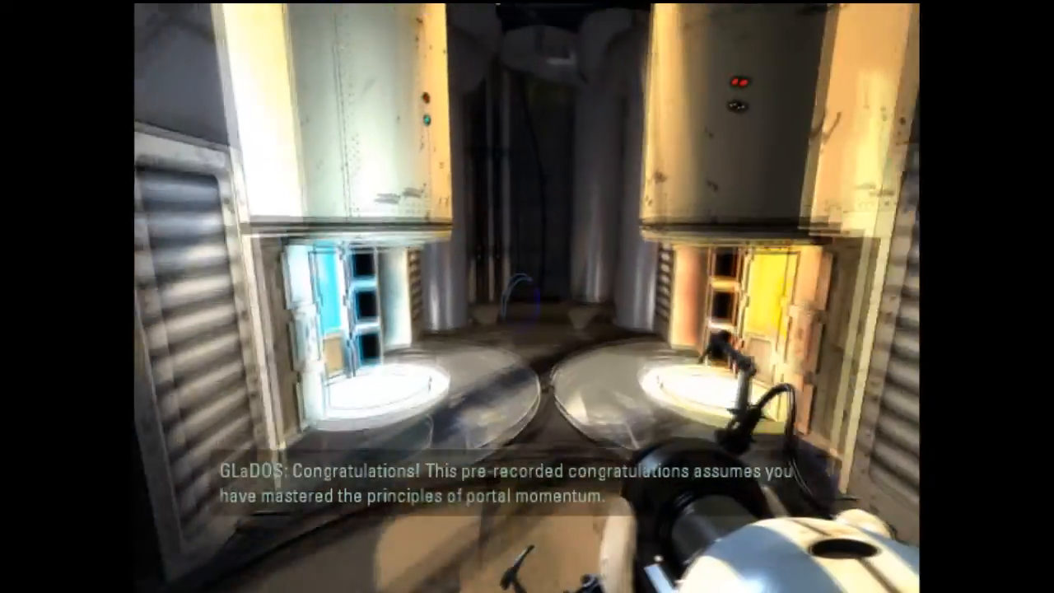